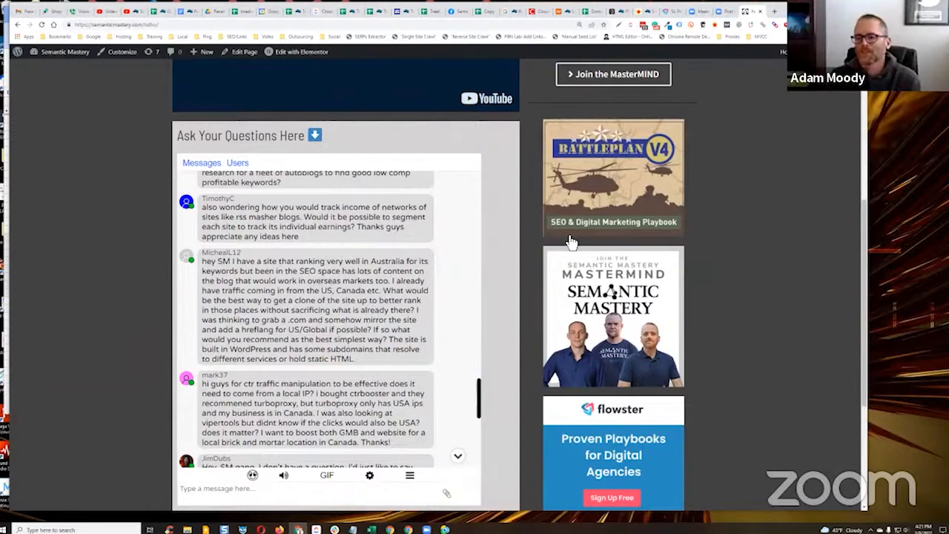
scroll(down, 3)
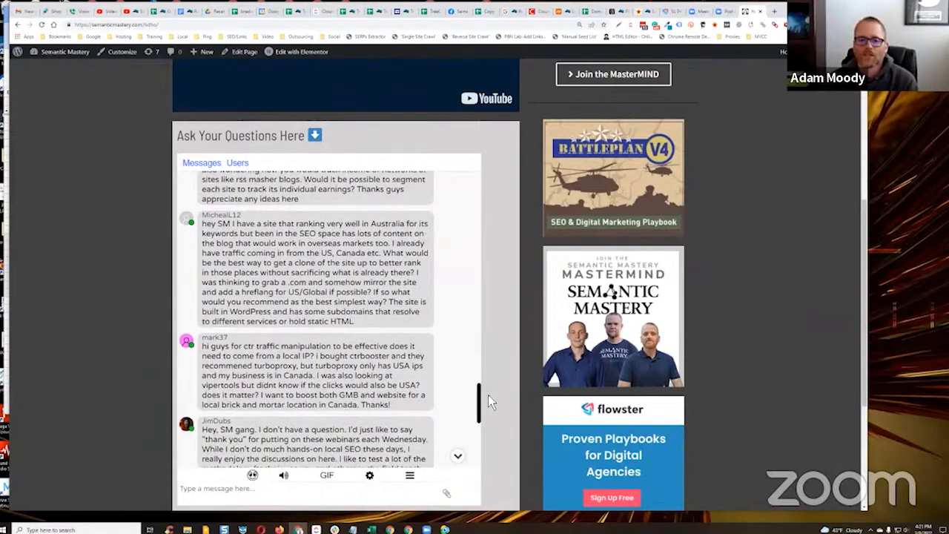
scroll(down, 3)
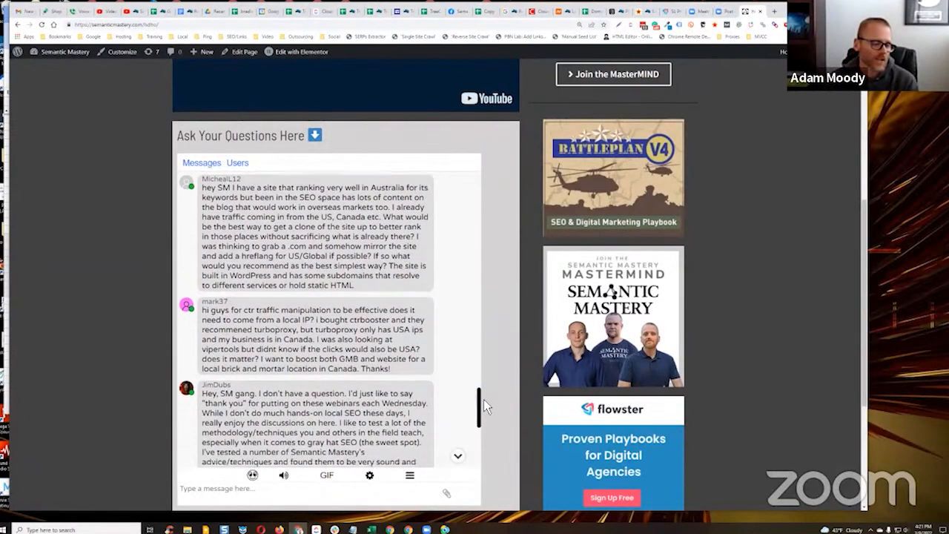
scroll(up, 3)
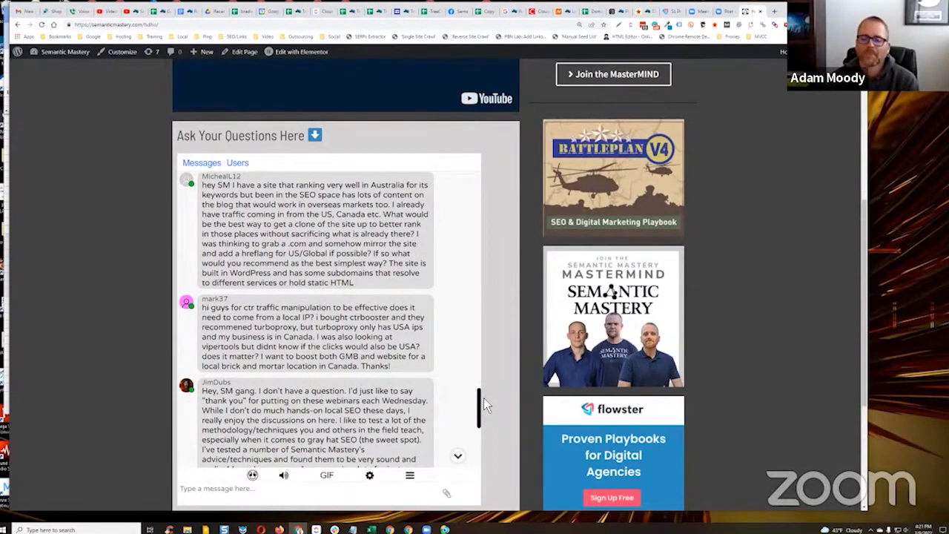
scroll(up, 3)
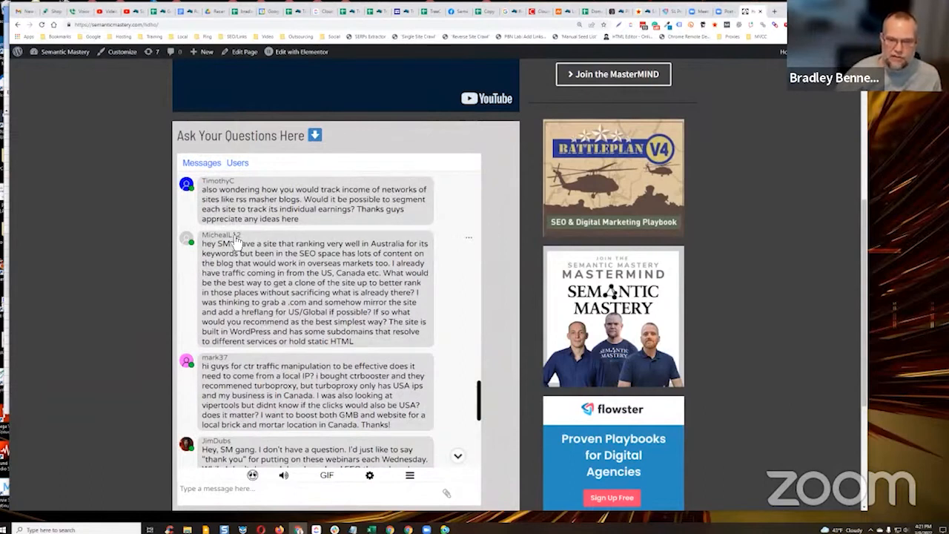
mouse_move(501, 403)
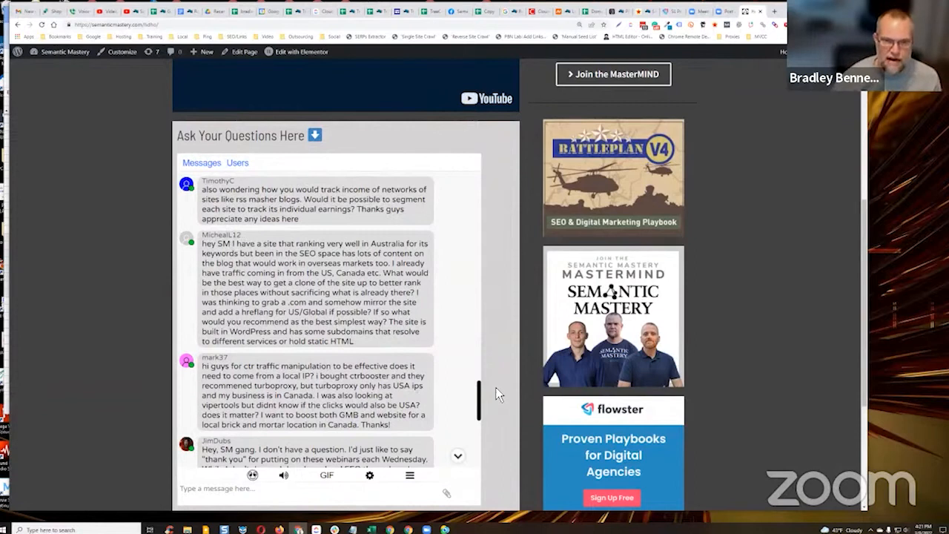
scroll(down, 3)
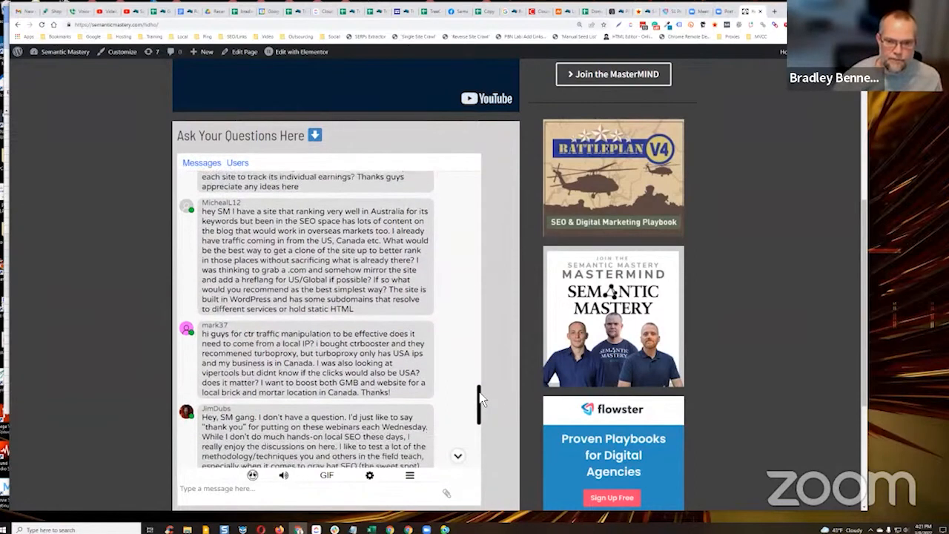
scroll(down, 3)
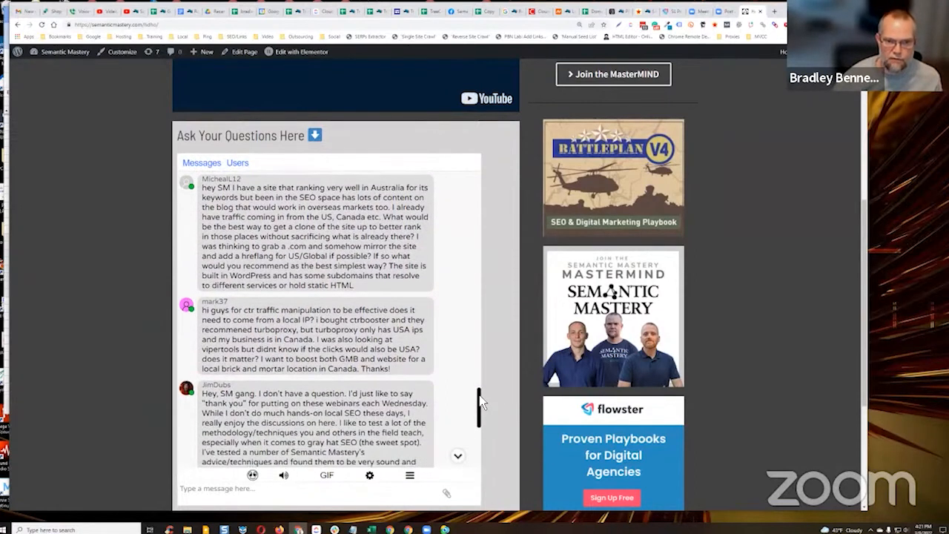